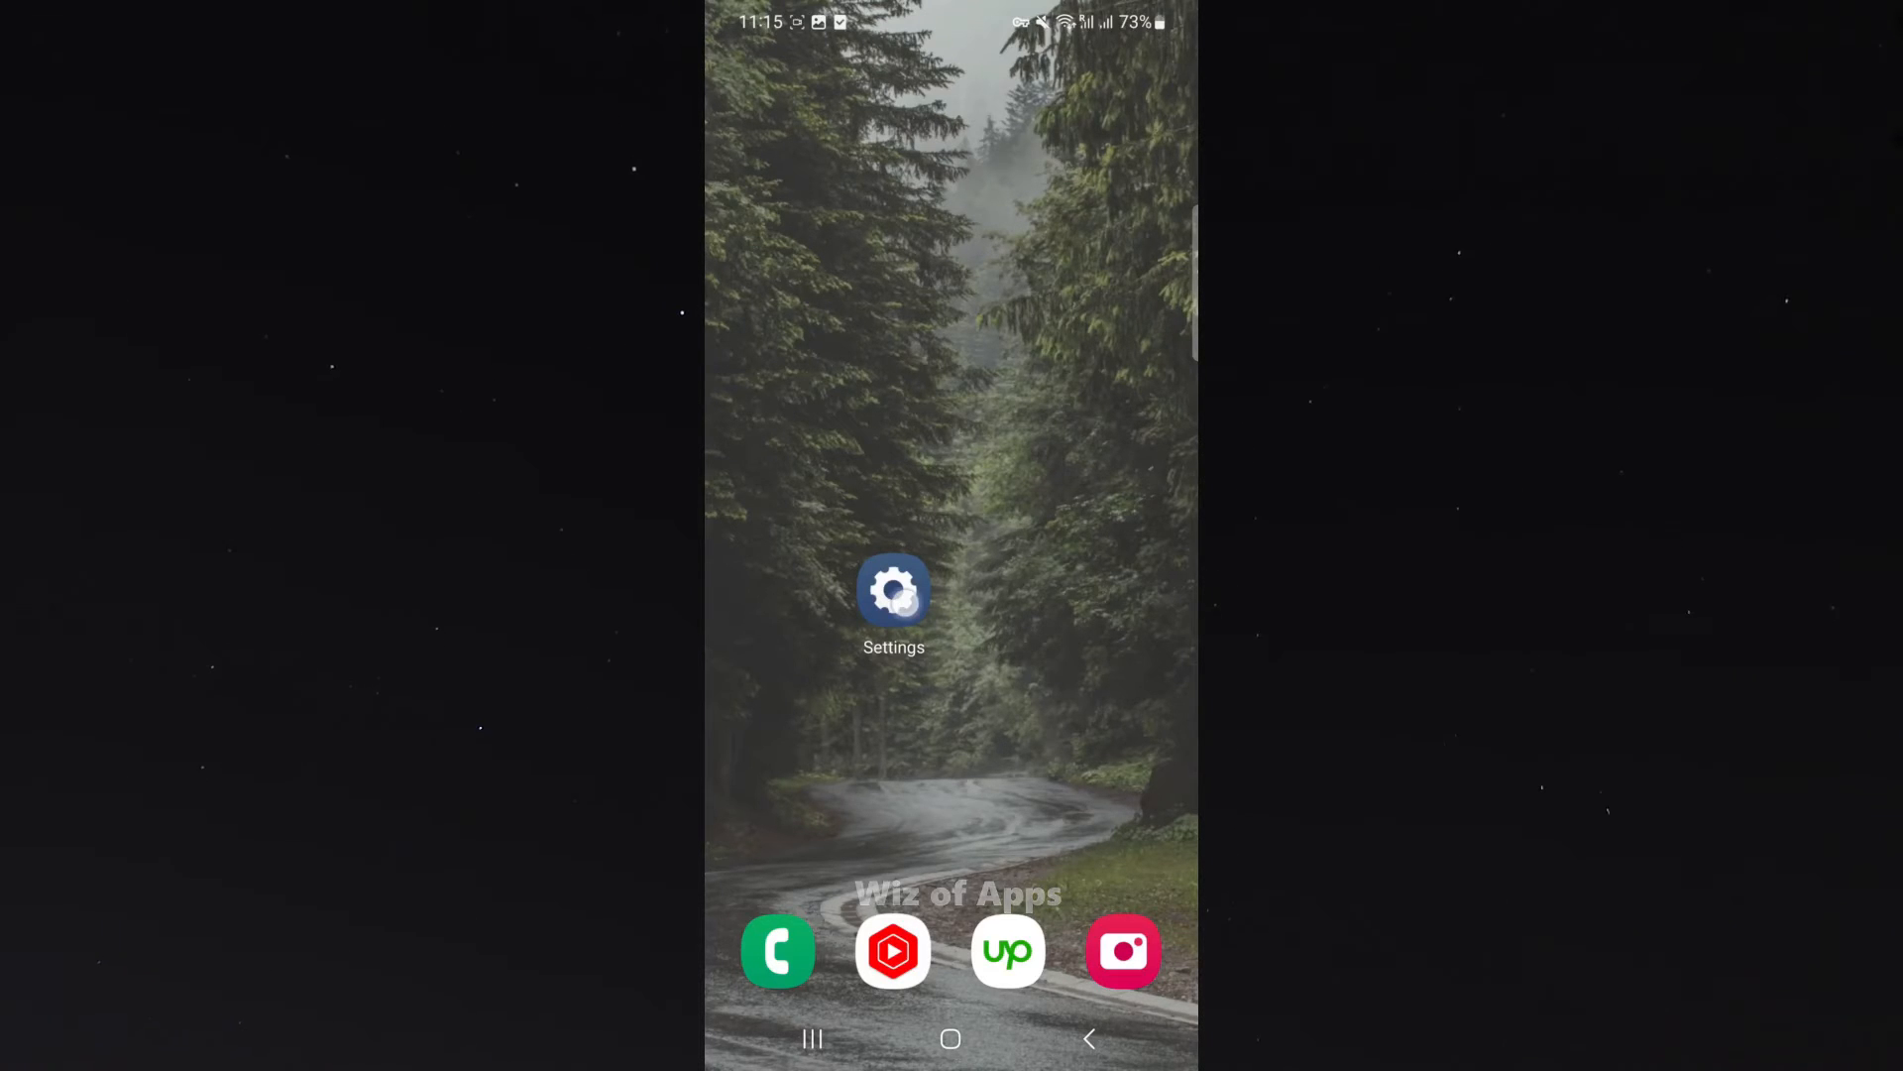
- Launch Settings from the home screen and scroll down to Accessibility
{"action": "left_click", "coordinate": [894, 593]}
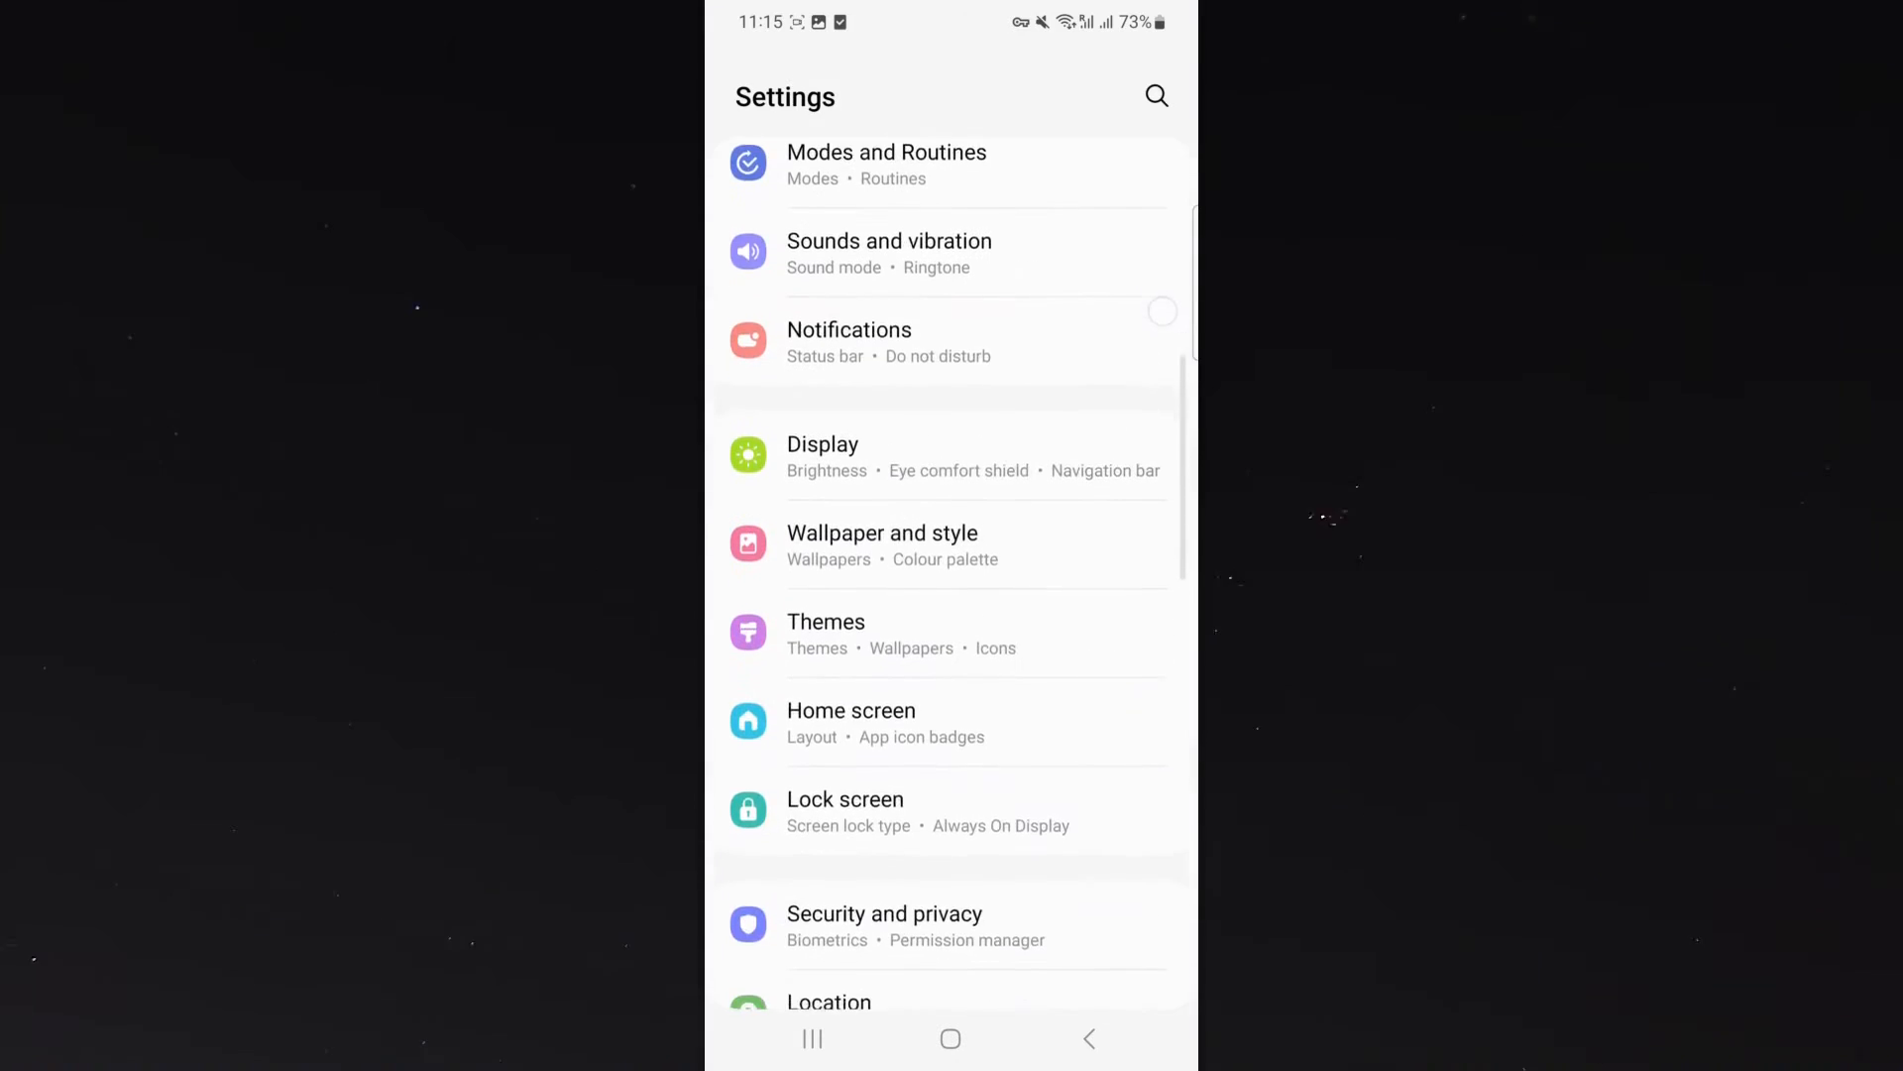
{"action": "scroll", "scroll_direction": "down", "scroll_amount": 3}
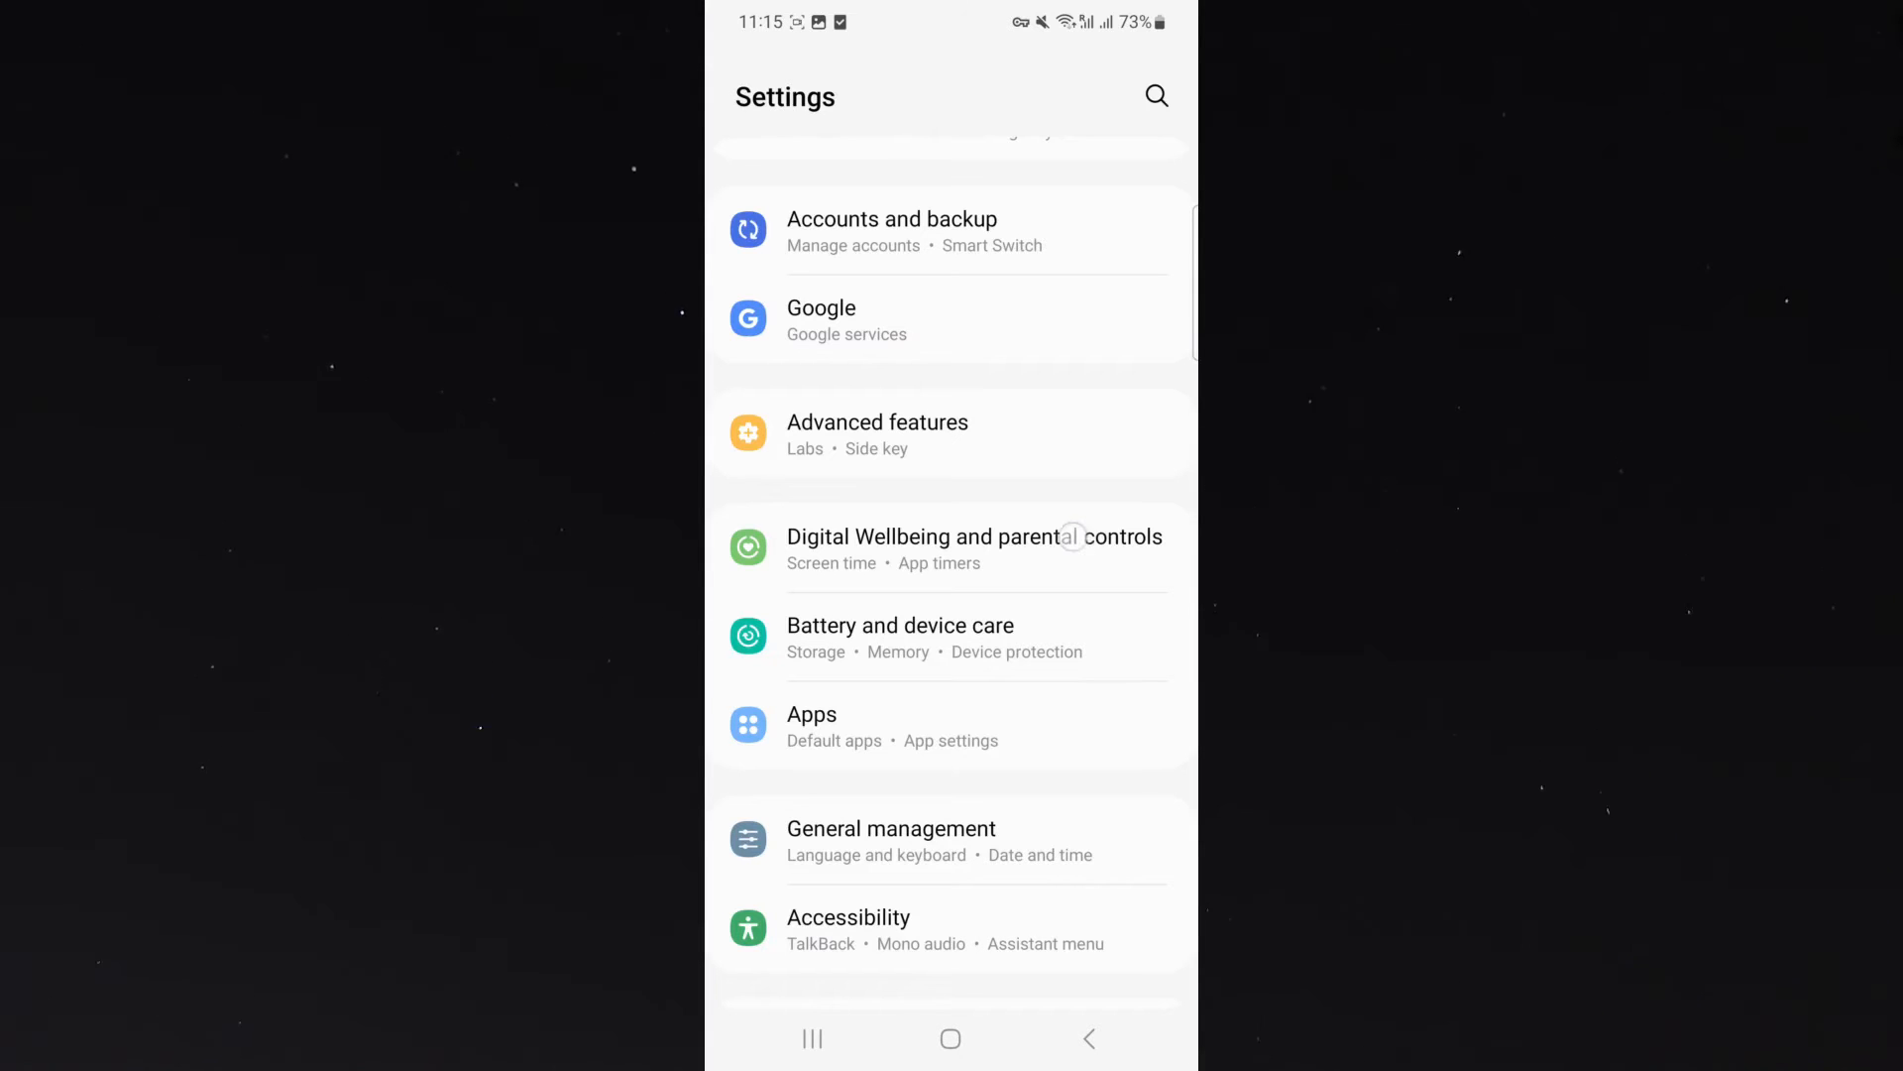
- Enter Digital Wellbeing and parental controls, showing 2 h 16 m total screen time
{"action": "left_click", "coordinate": [950, 549]}
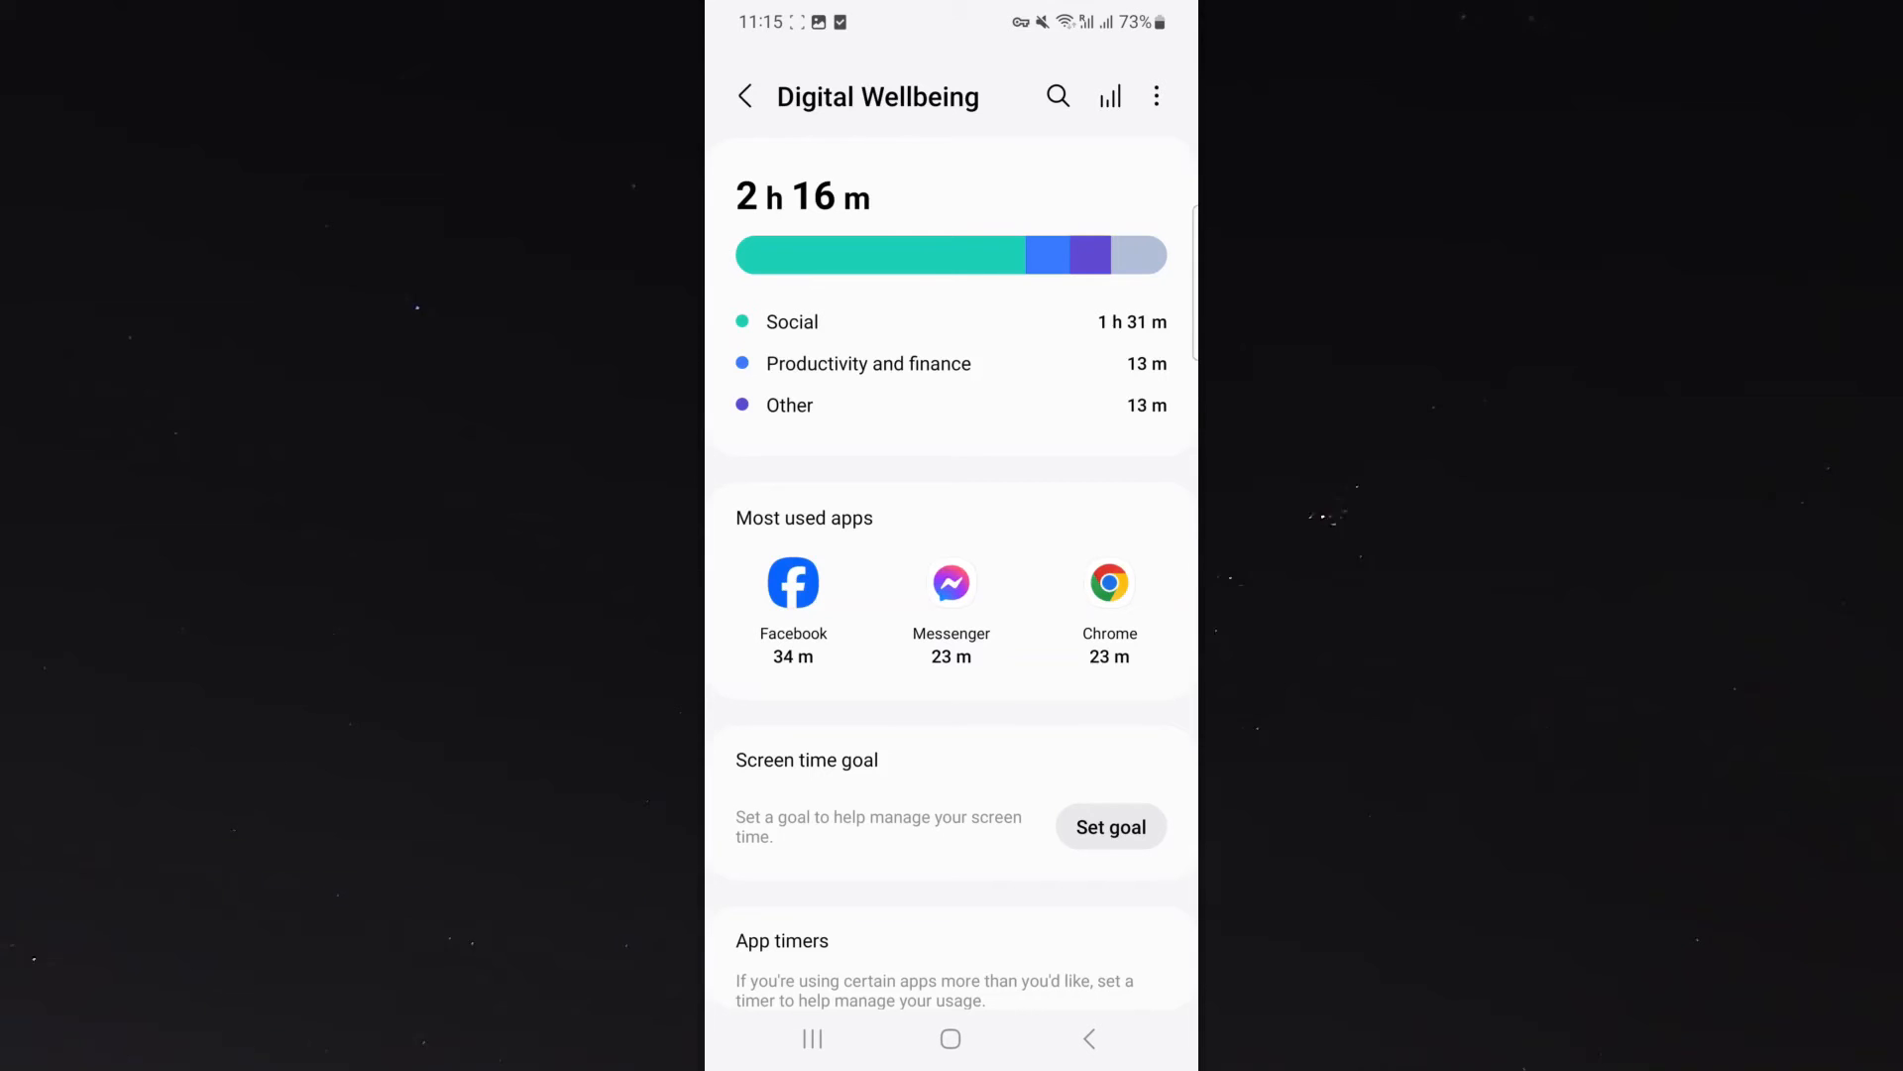
- Open the Dashboard and switch the breakdown to Apps, showing Facebook 34 m first
{"action": "left_click", "coordinate": [1107, 96]}
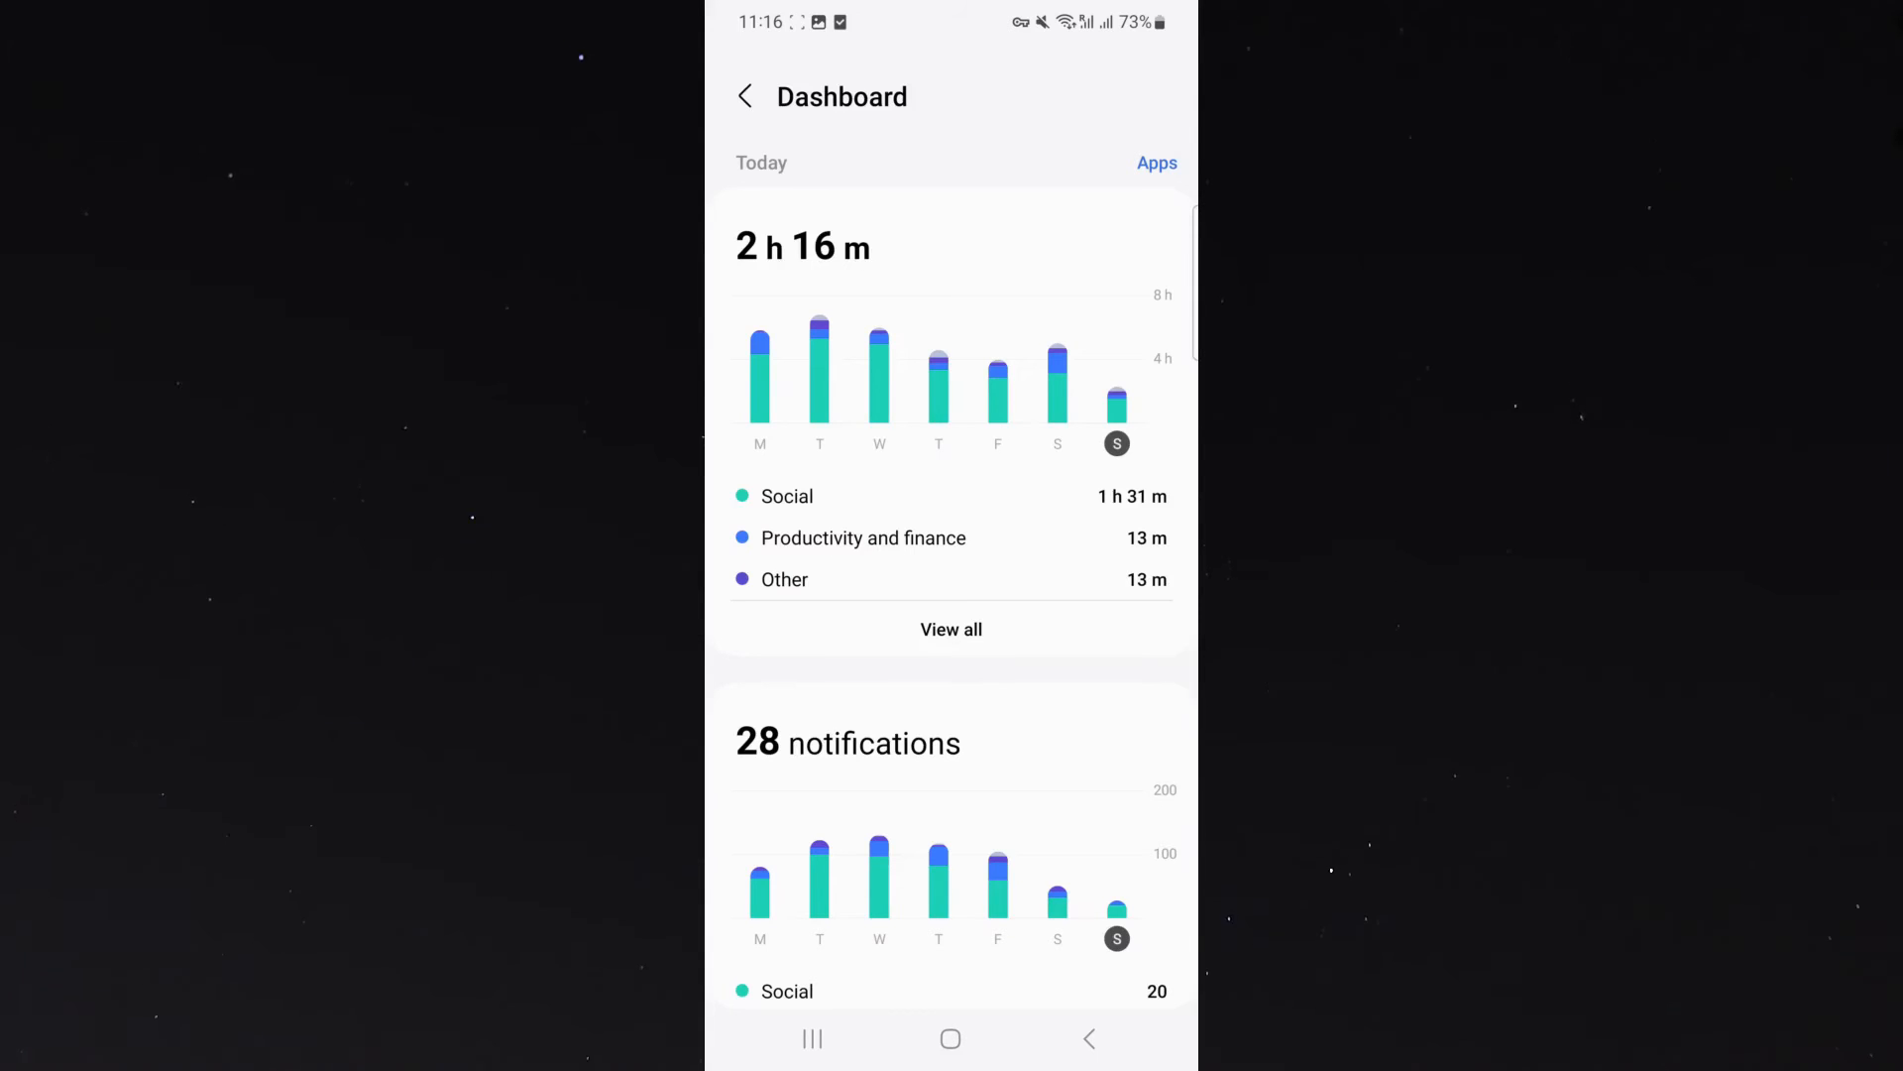
{"action": "left_click", "coordinate": [1154, 162]}
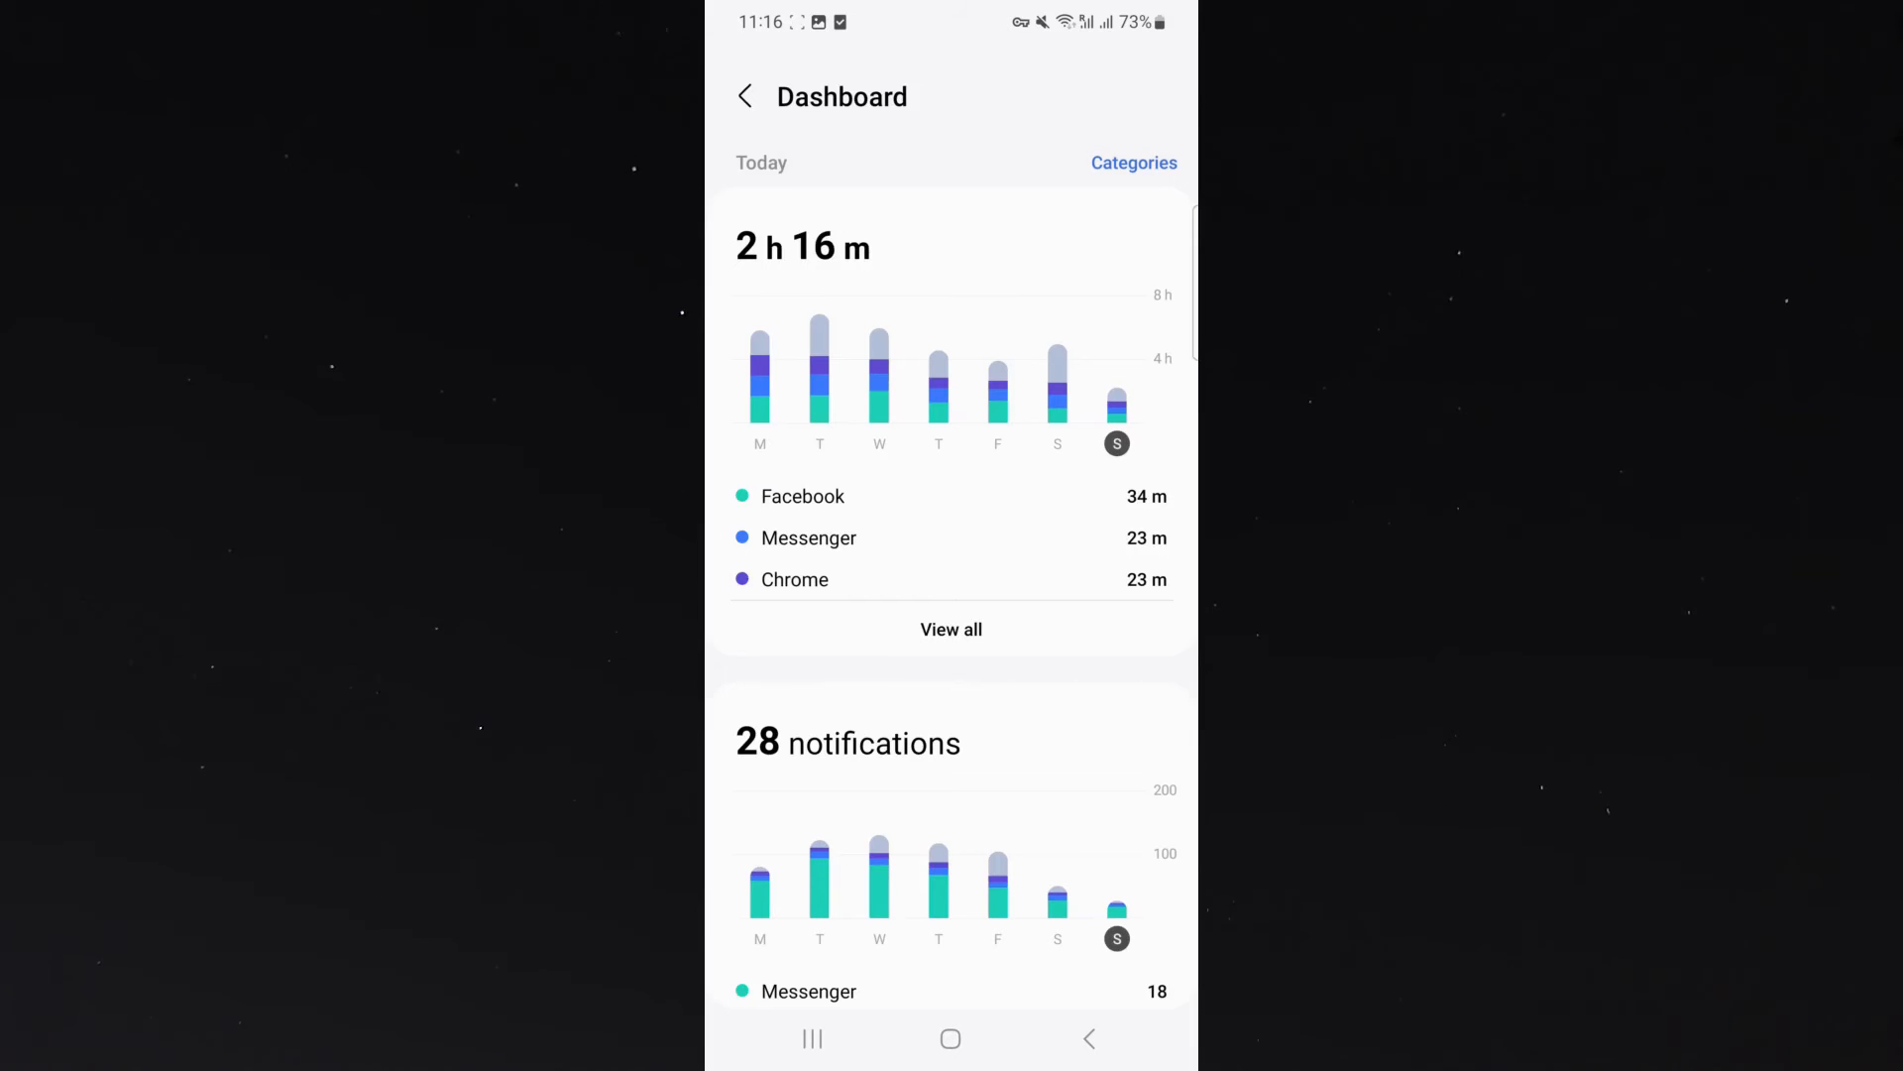
{"action": "left_click", "coordinate": [951, 628]}
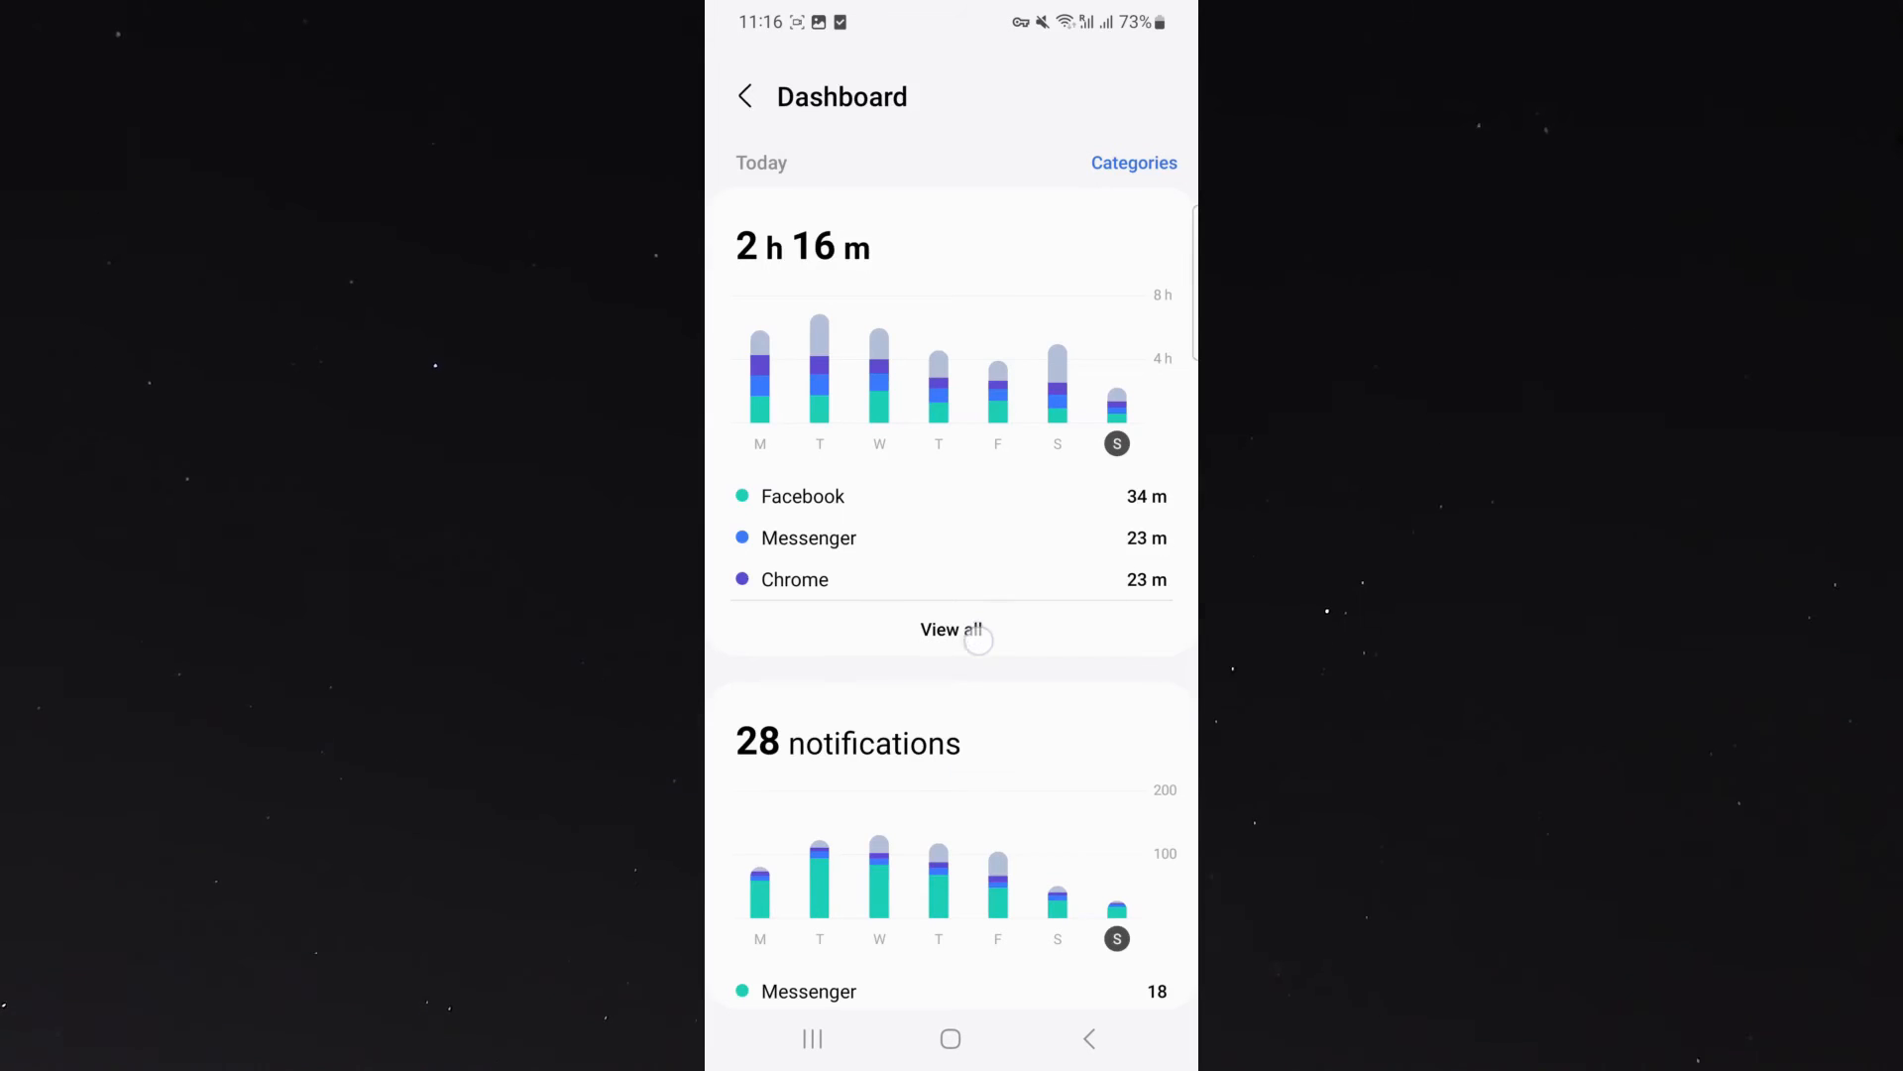
- Open 'View all' and scroll through the Screen time list, led by Facebook 34 m
{"action": "left_click", "coordinate": [950, 628]}
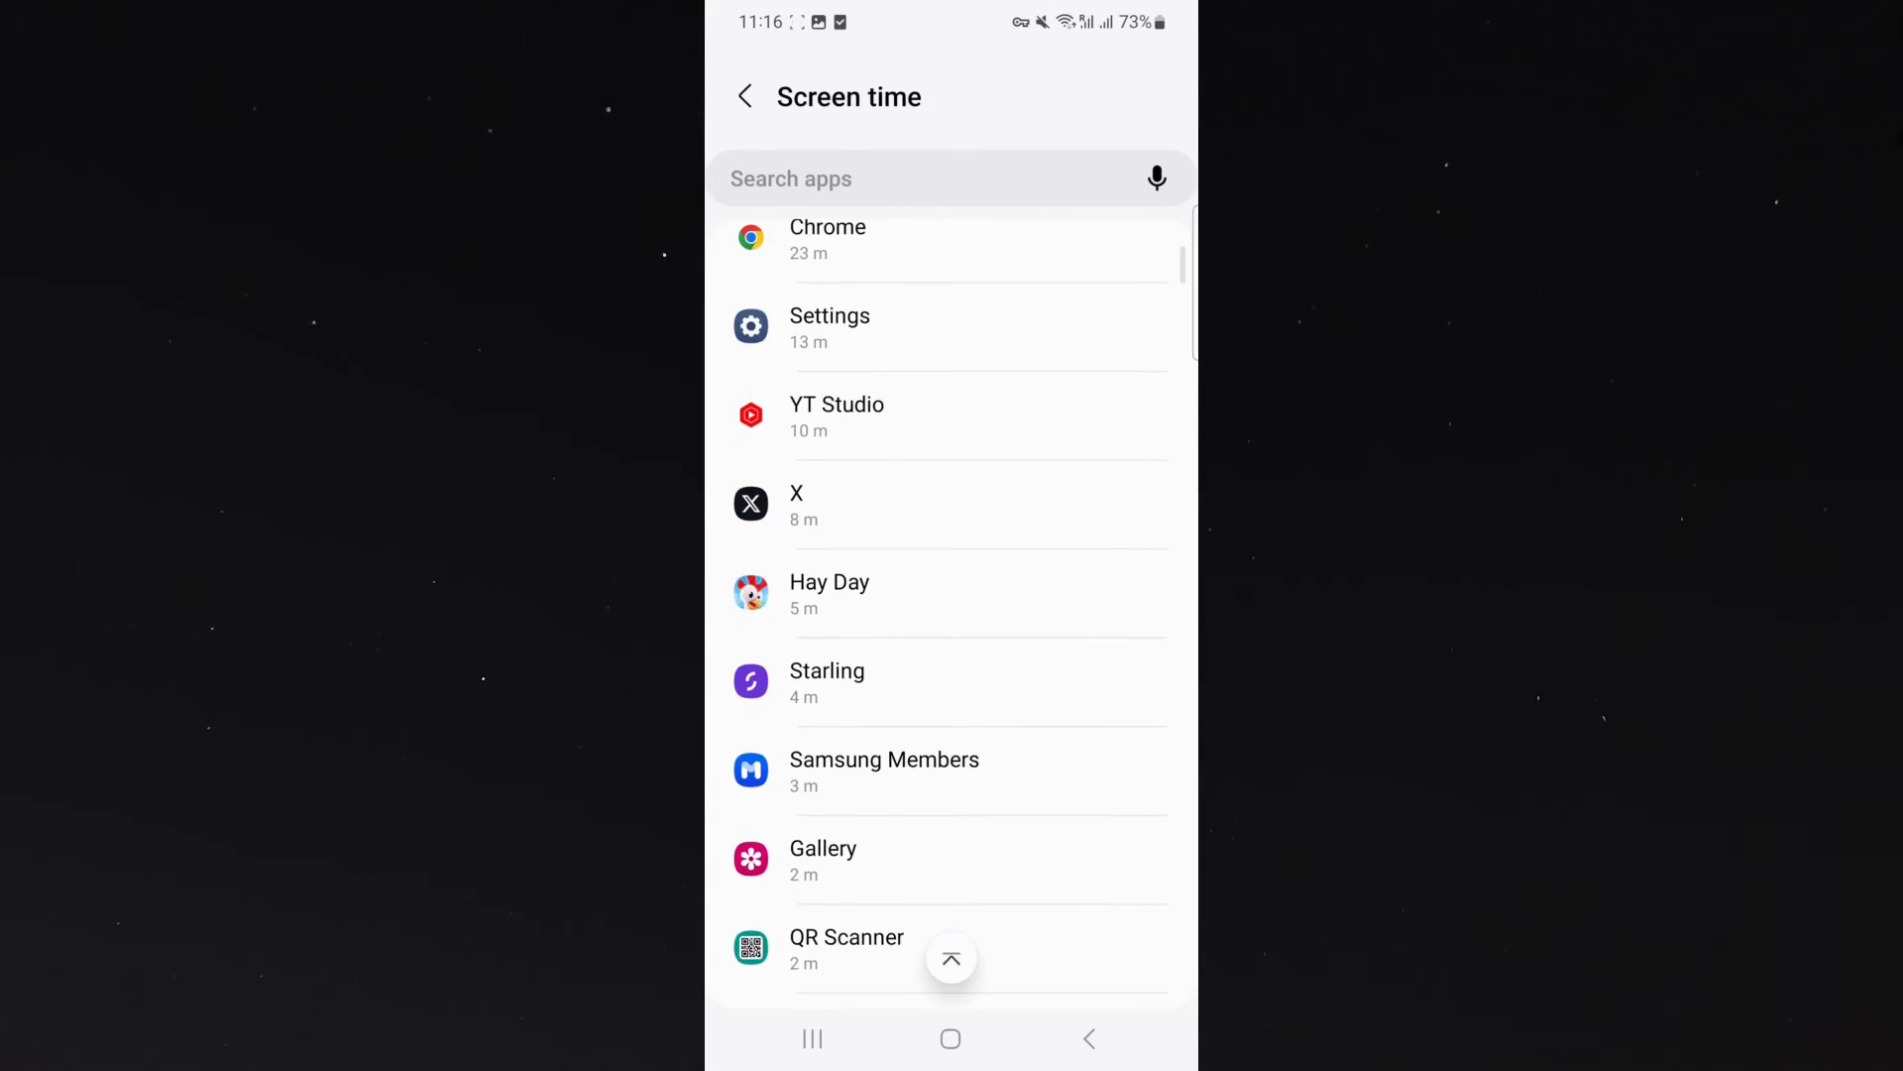
{"action": "scroll", "scroll_direction": "up", "scroll_amount": 3}
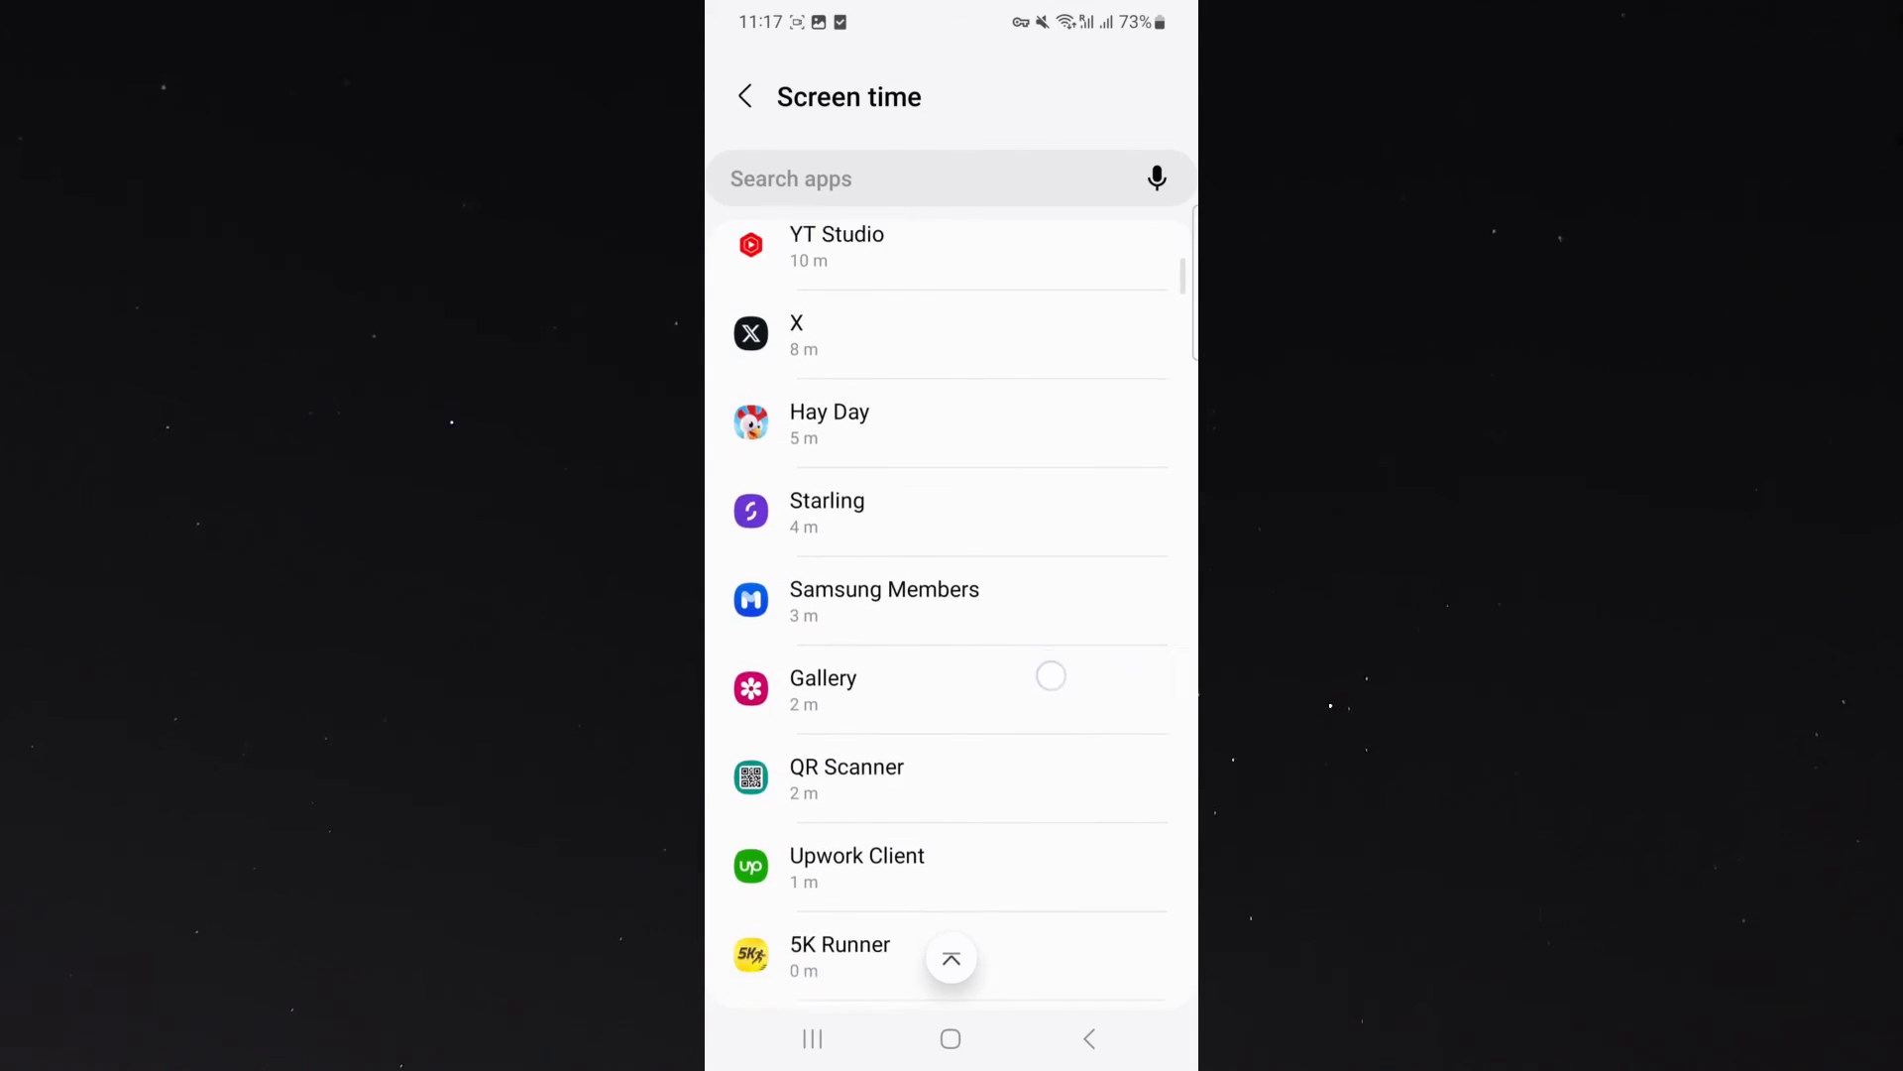
{"action": "scroll", "scroll_direction": "down", "scroll_amount": 3}
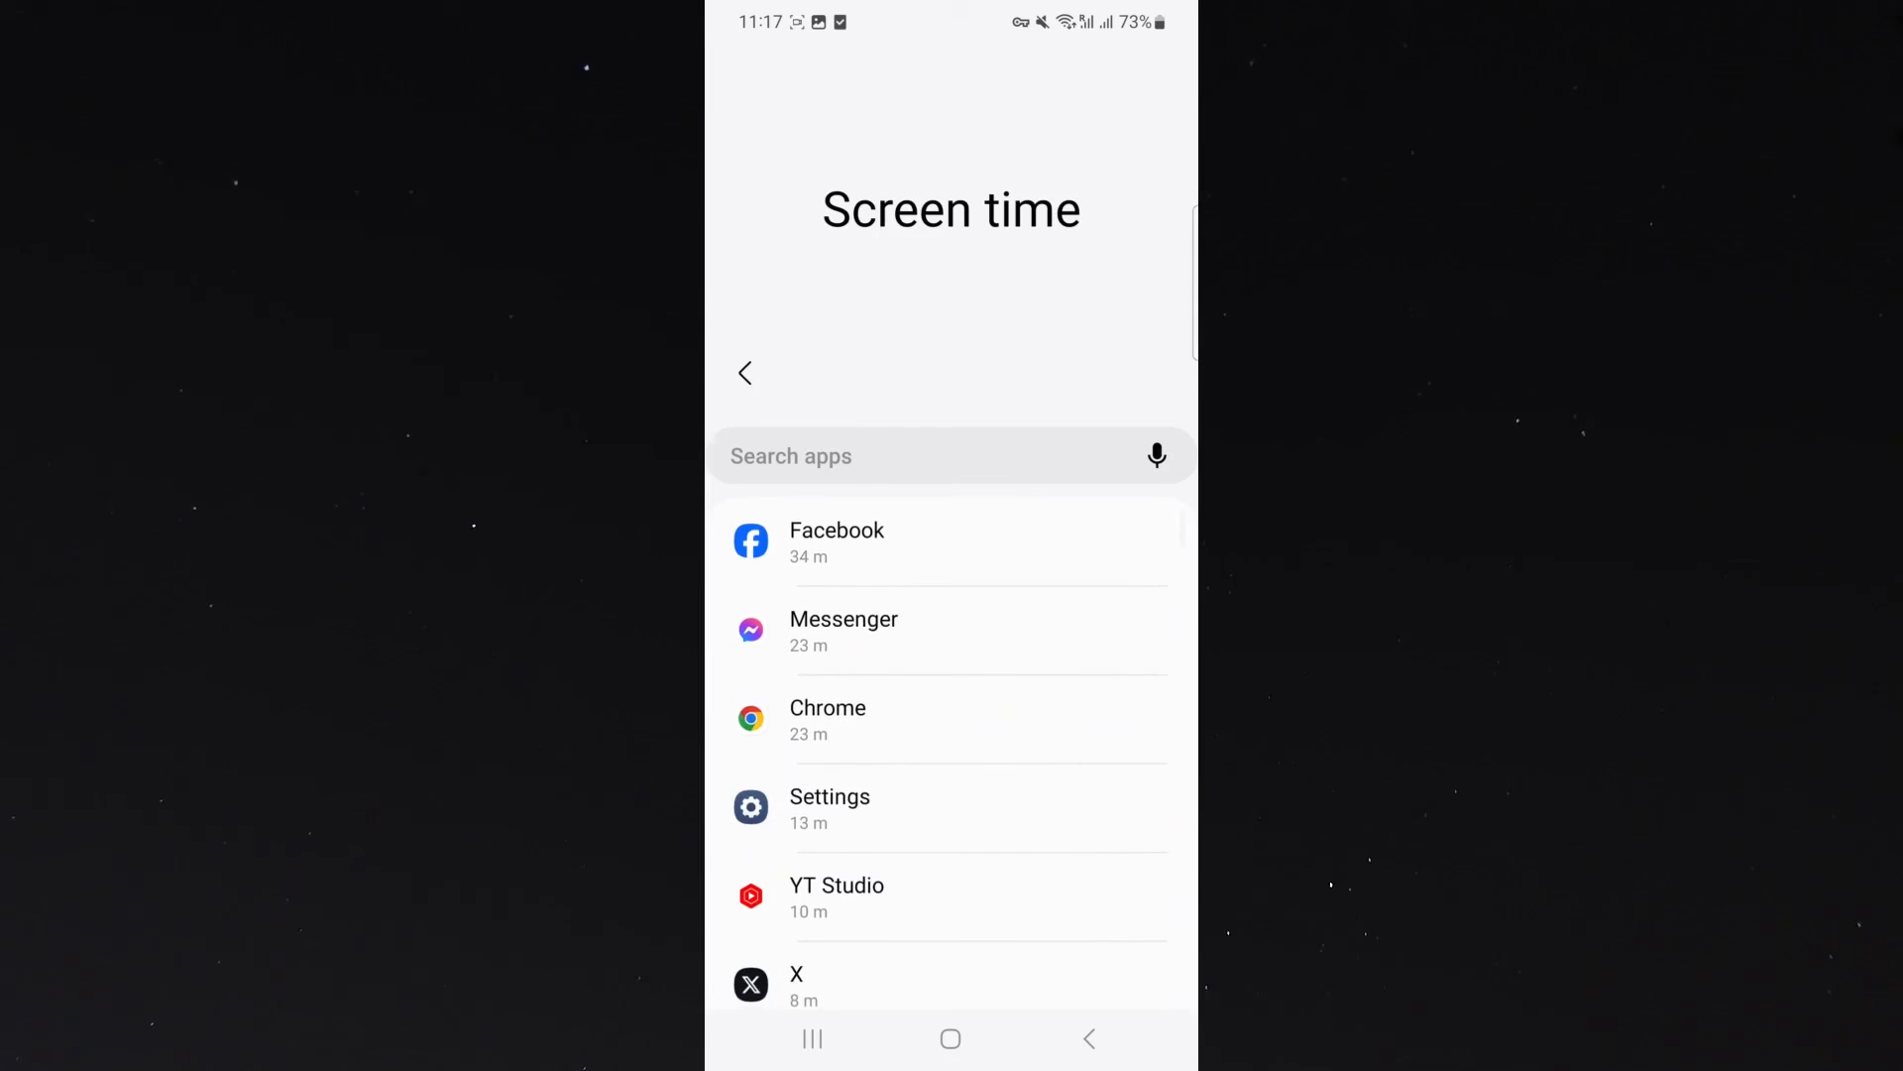